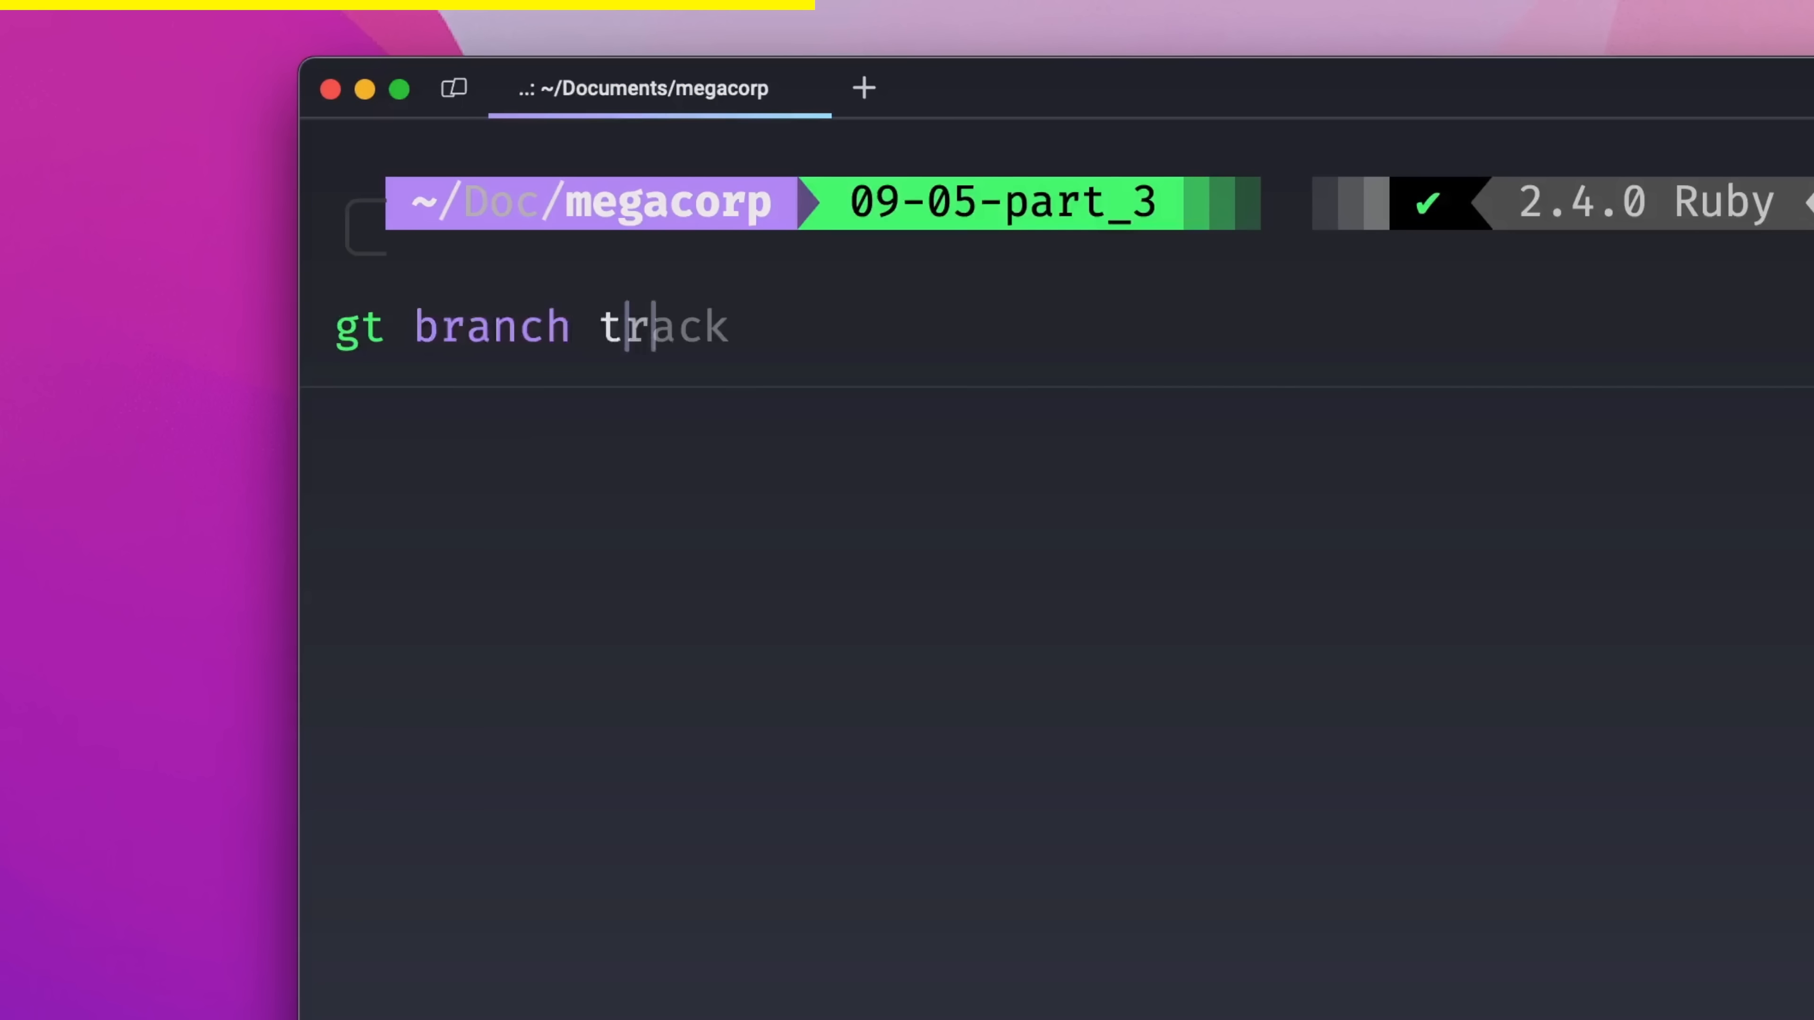
Track branch 09-05-part_3 under parent making_part_1 via `gt branch track`, then list the long commit log
key("Return")
type("gt log lo")
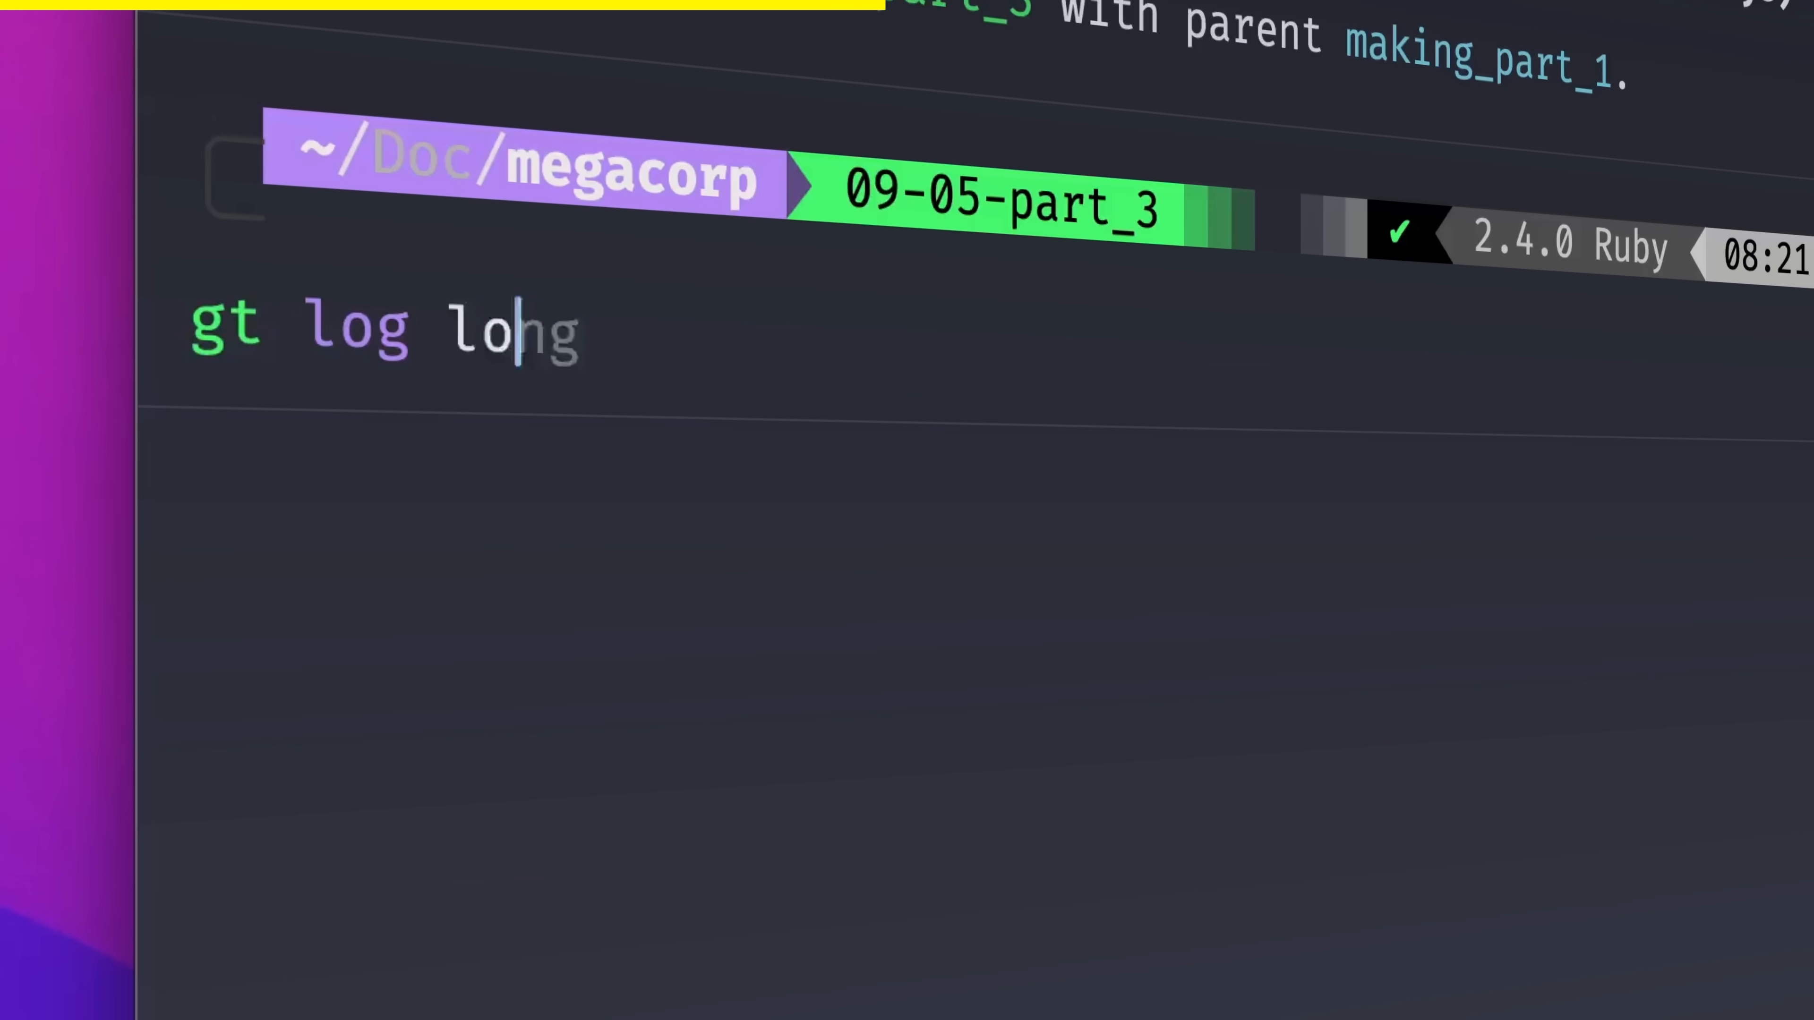
key("Return")
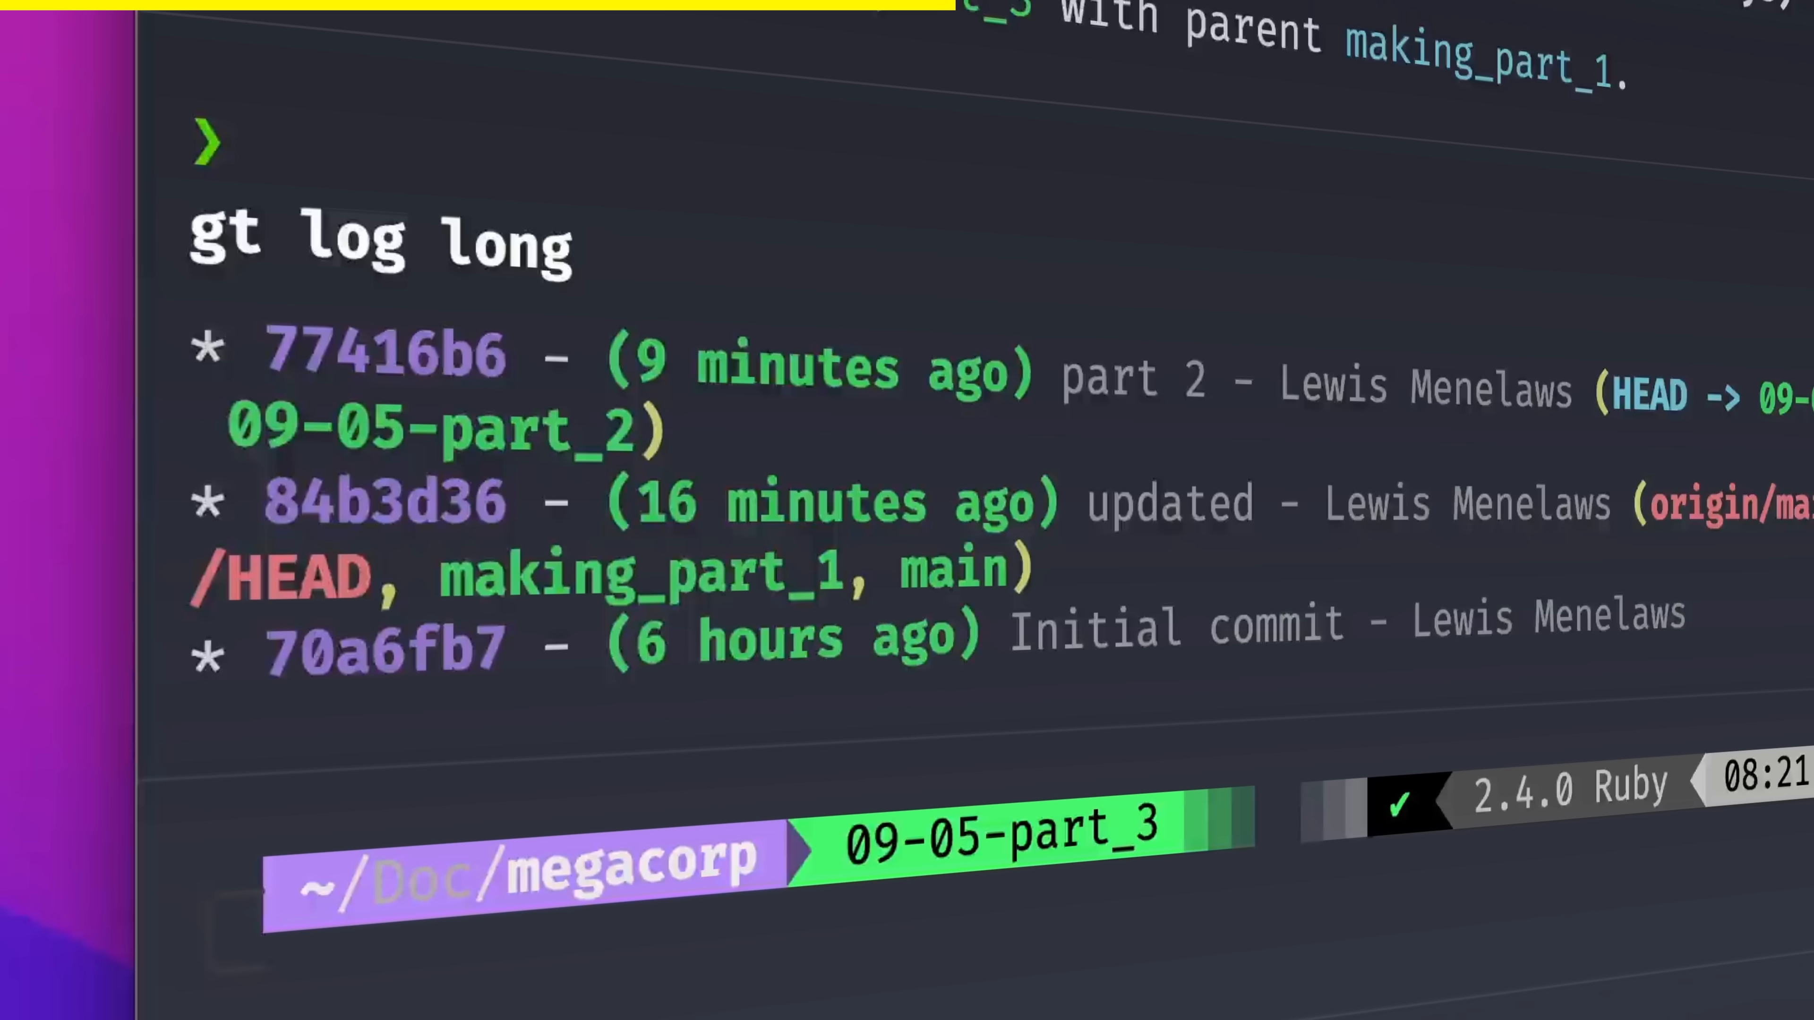
type("gt branch track")
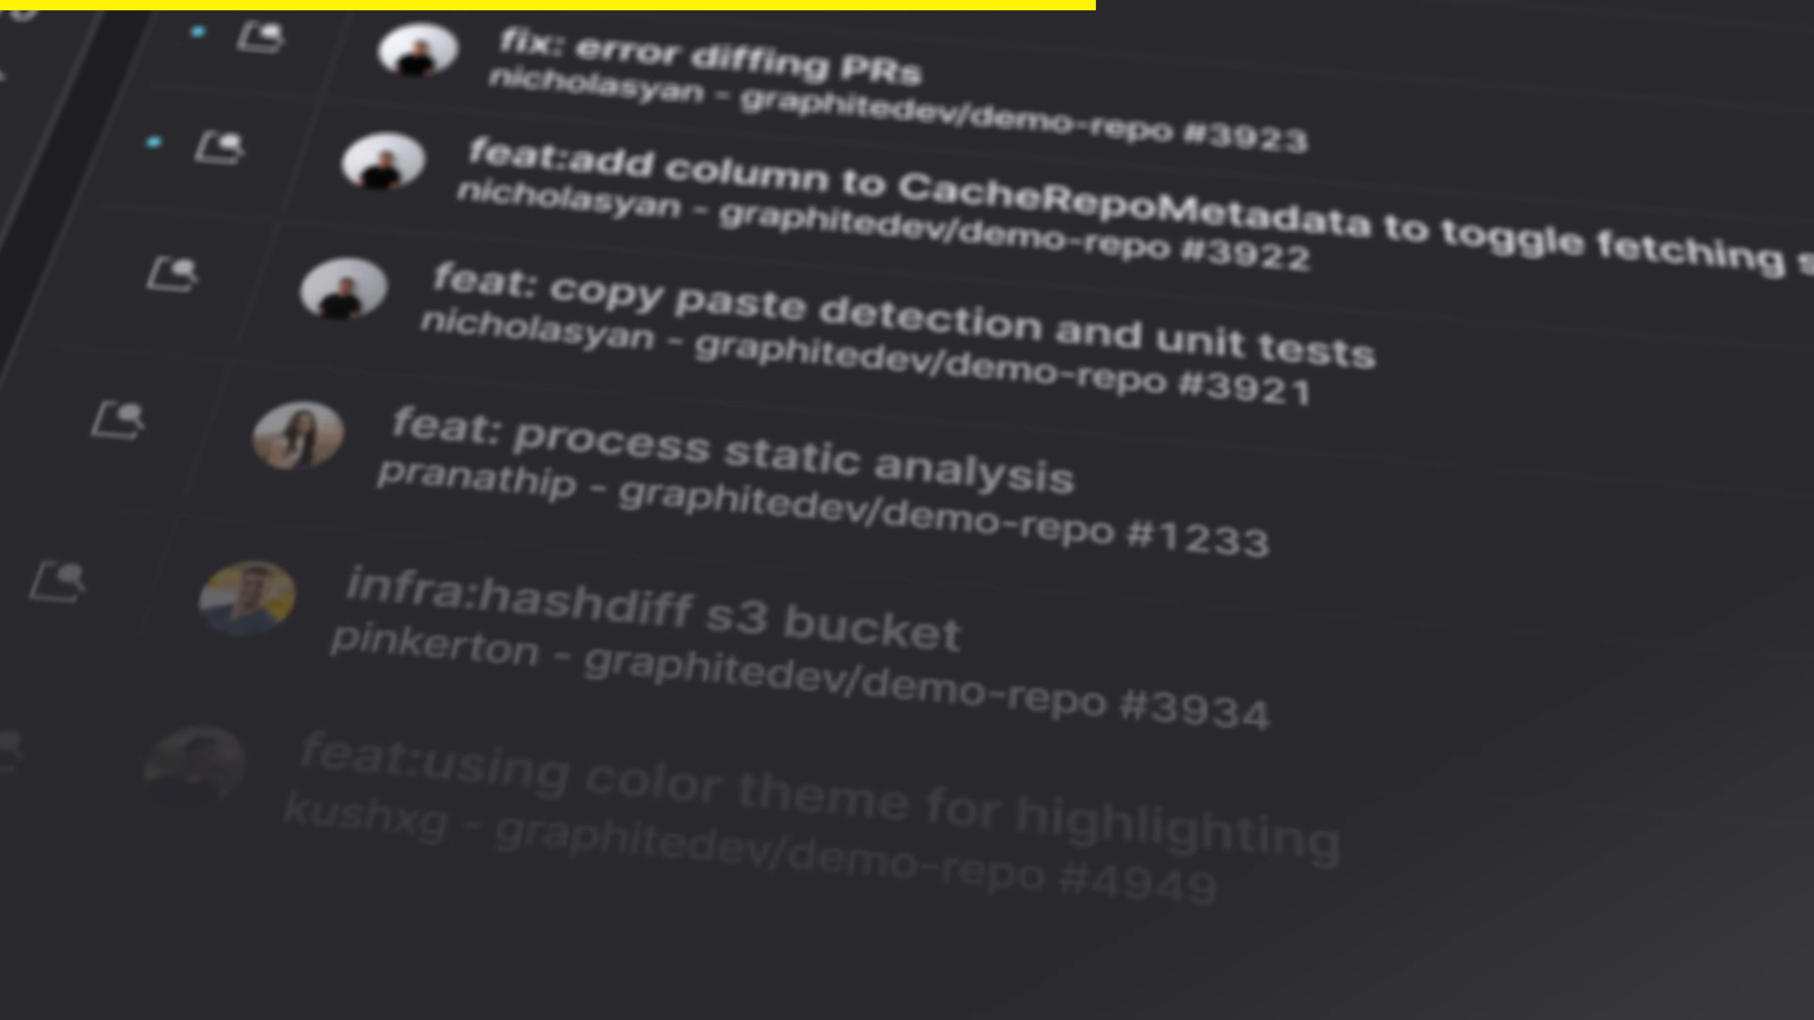
Scroll the Graphite PR inbox and stacked PR page down to the Tweets testimonials section
scroll("down", 3)
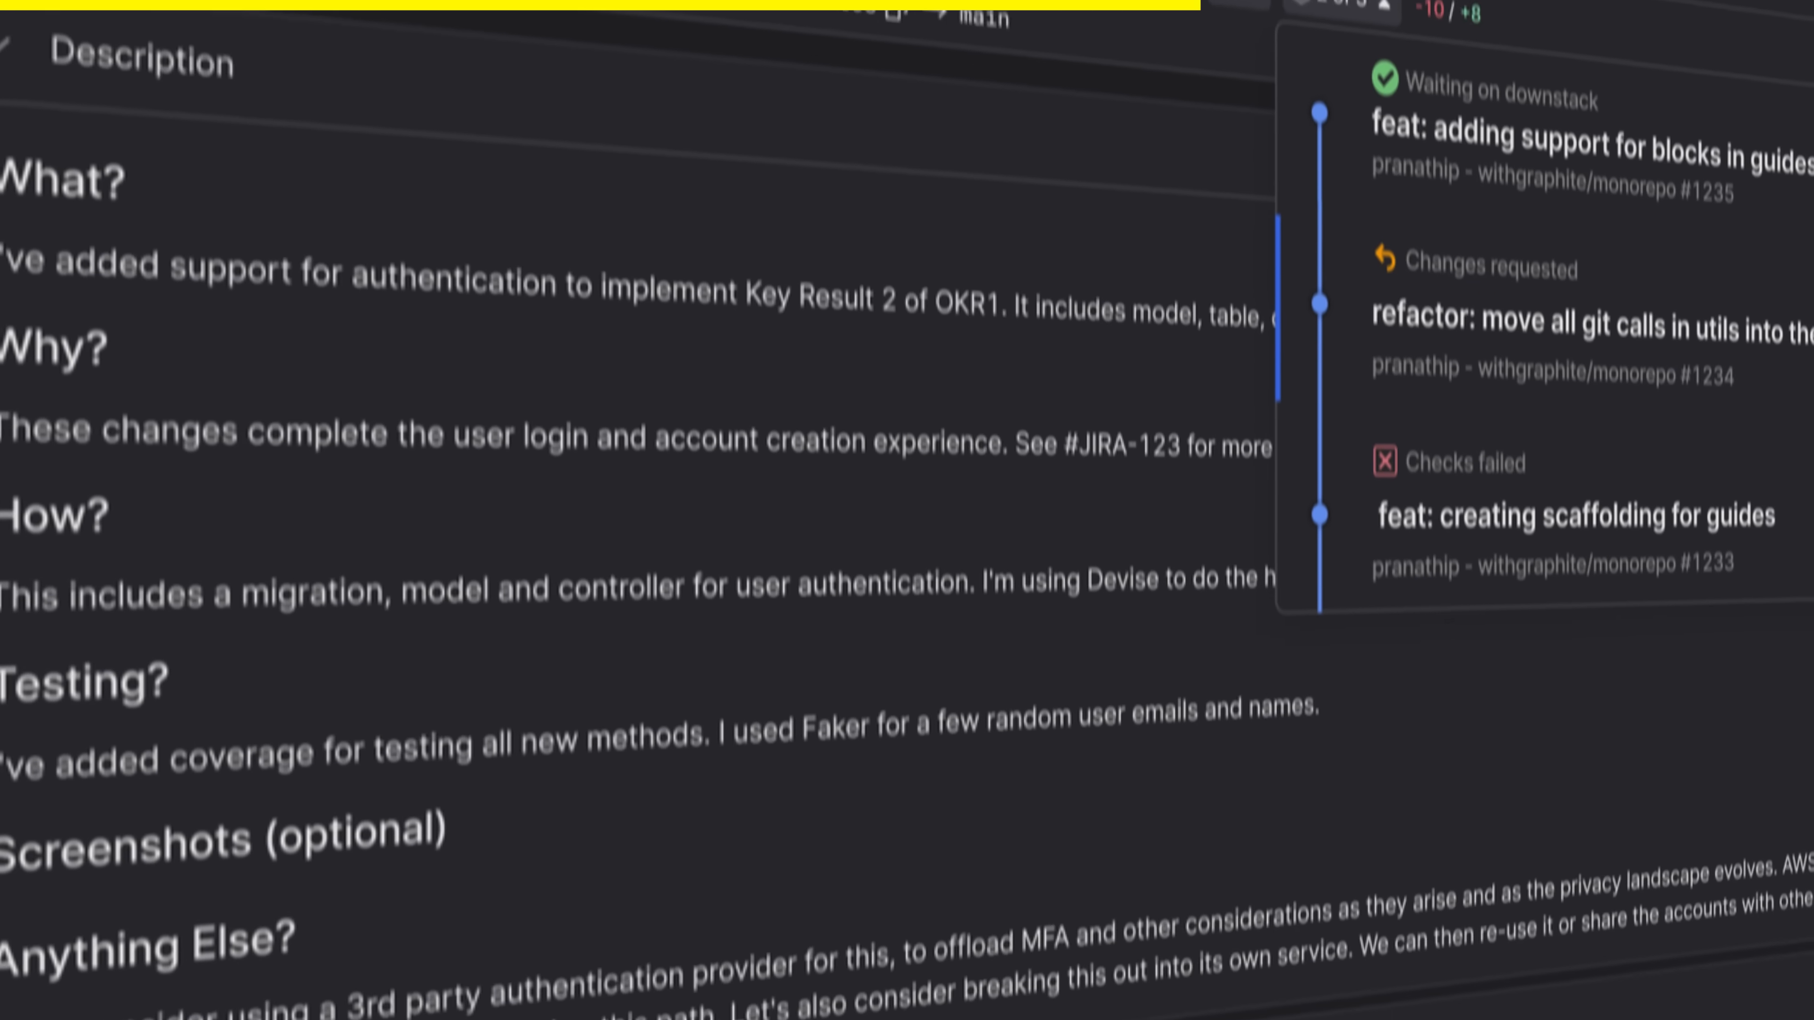
scroll("down", 3)
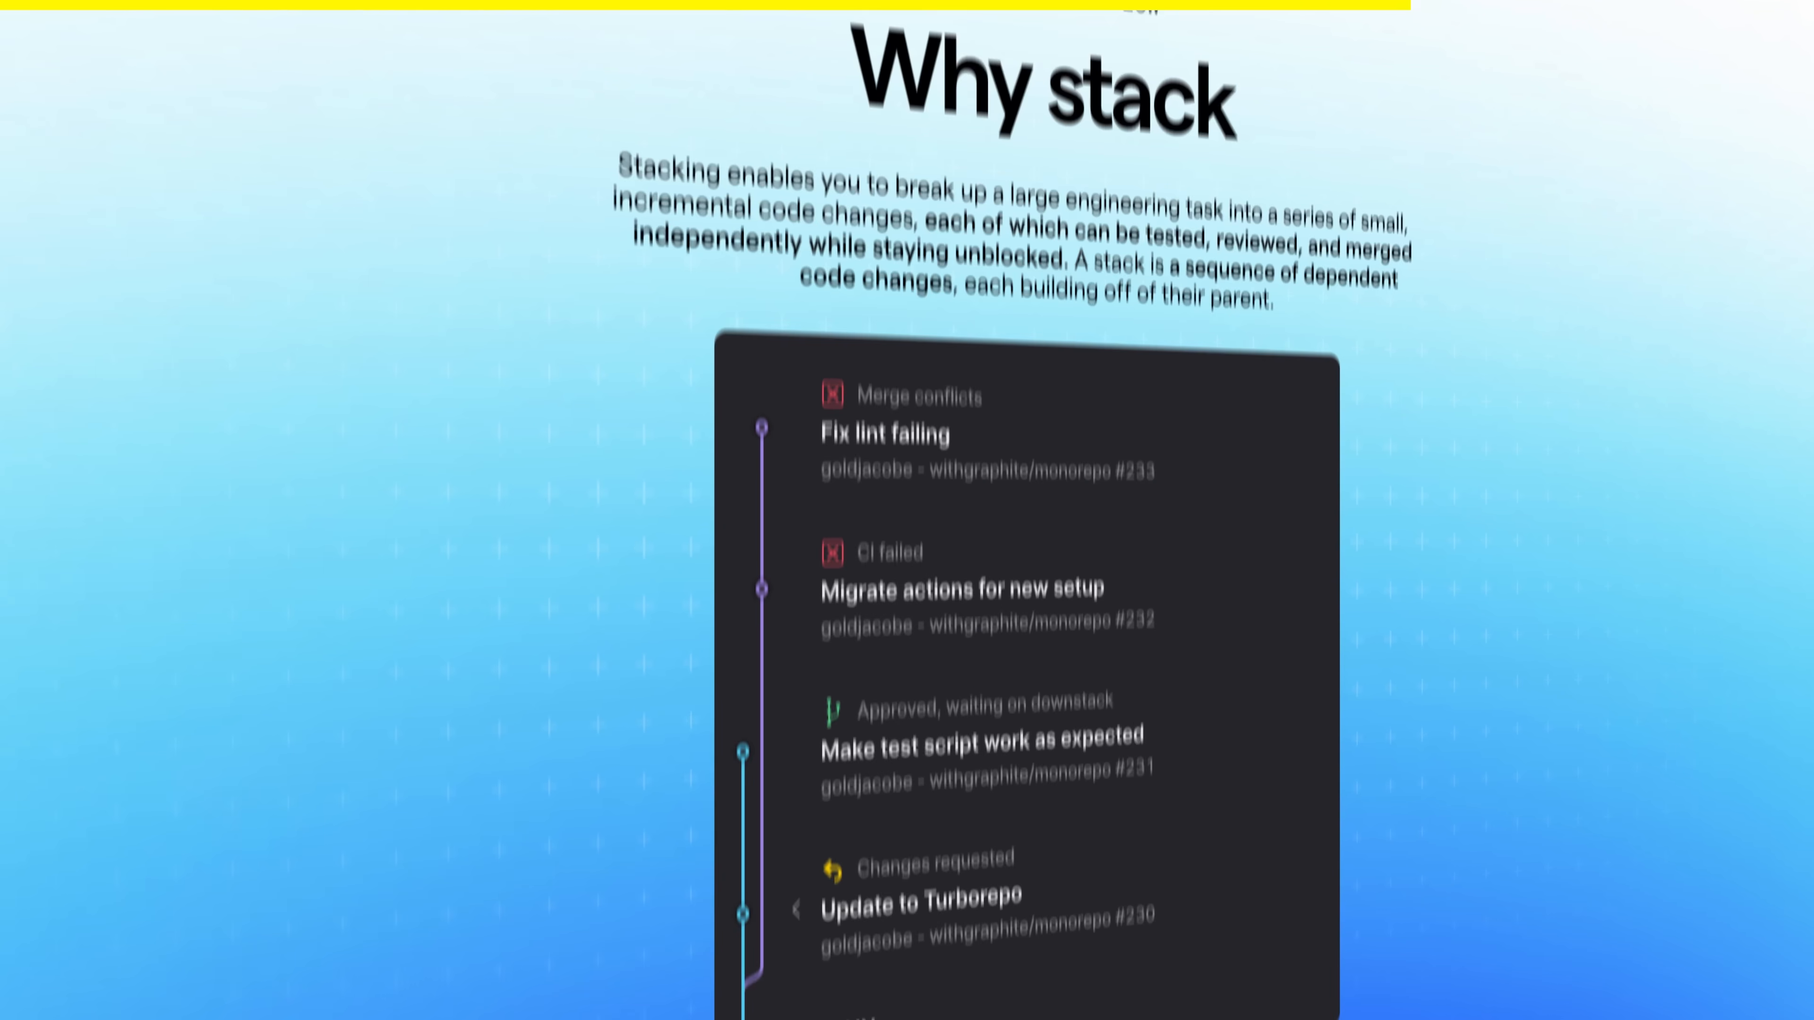
scroll("down", 3)
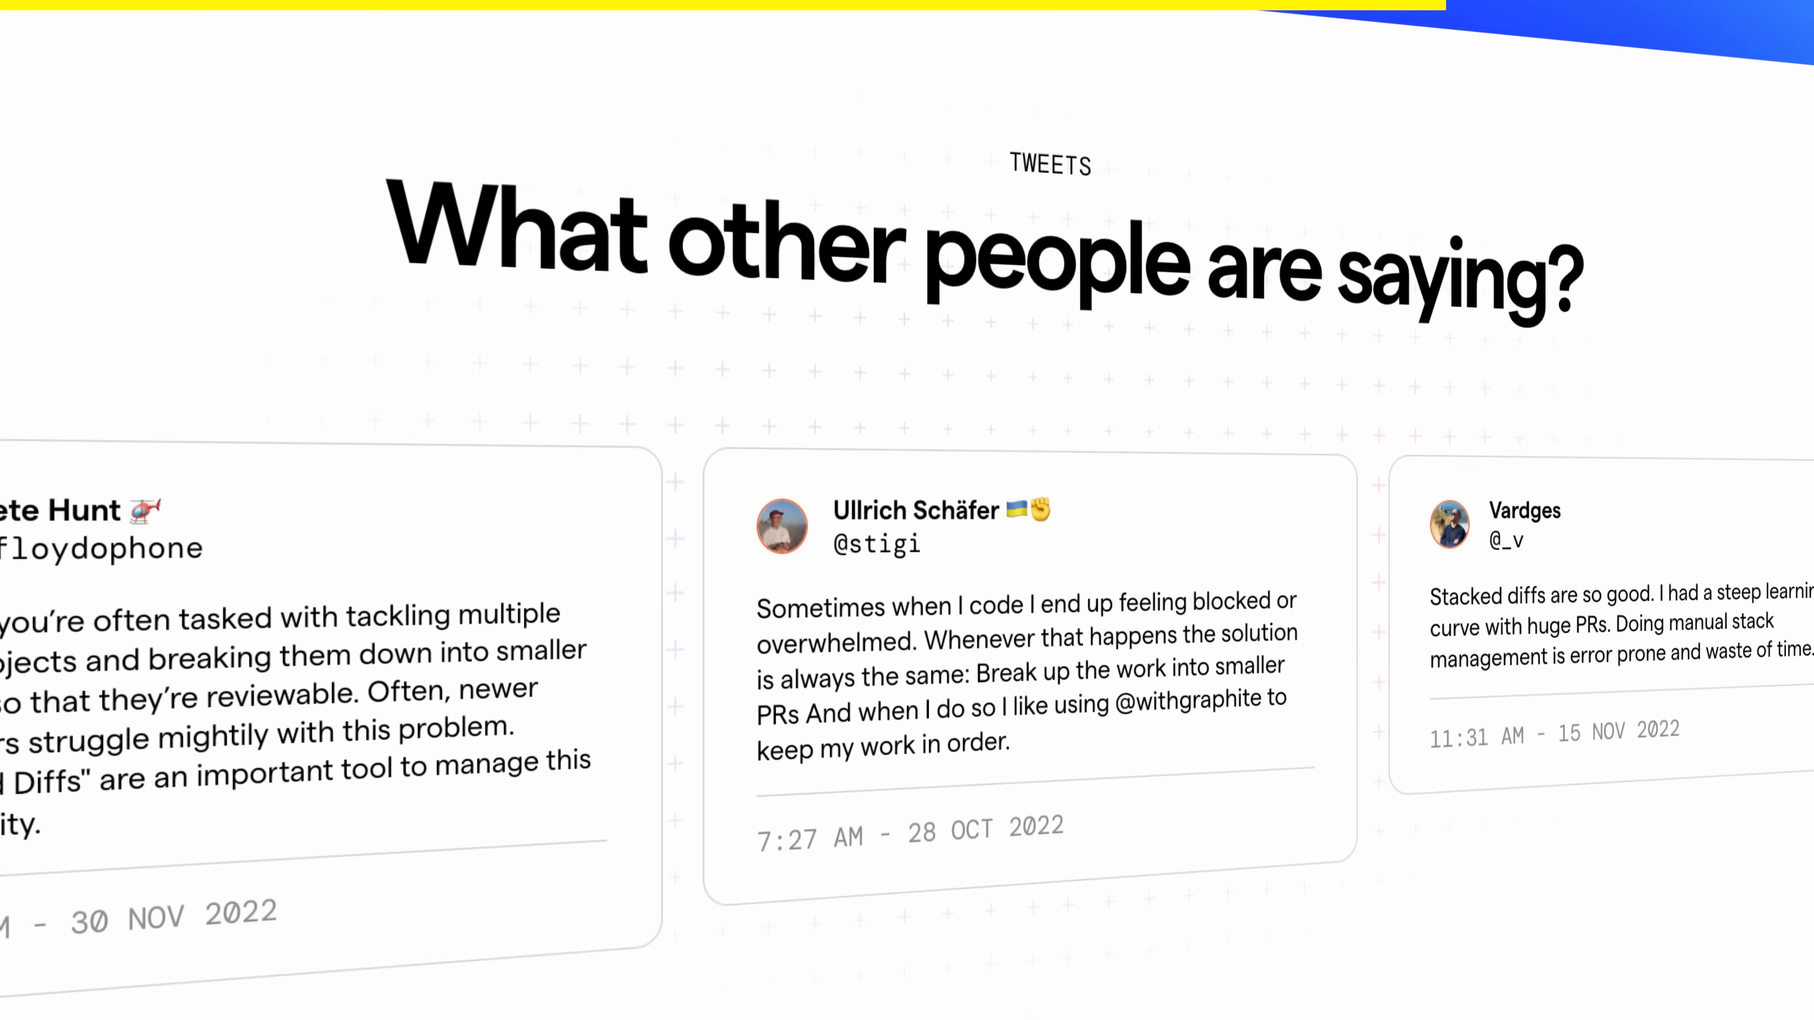
scroll("down", 3)
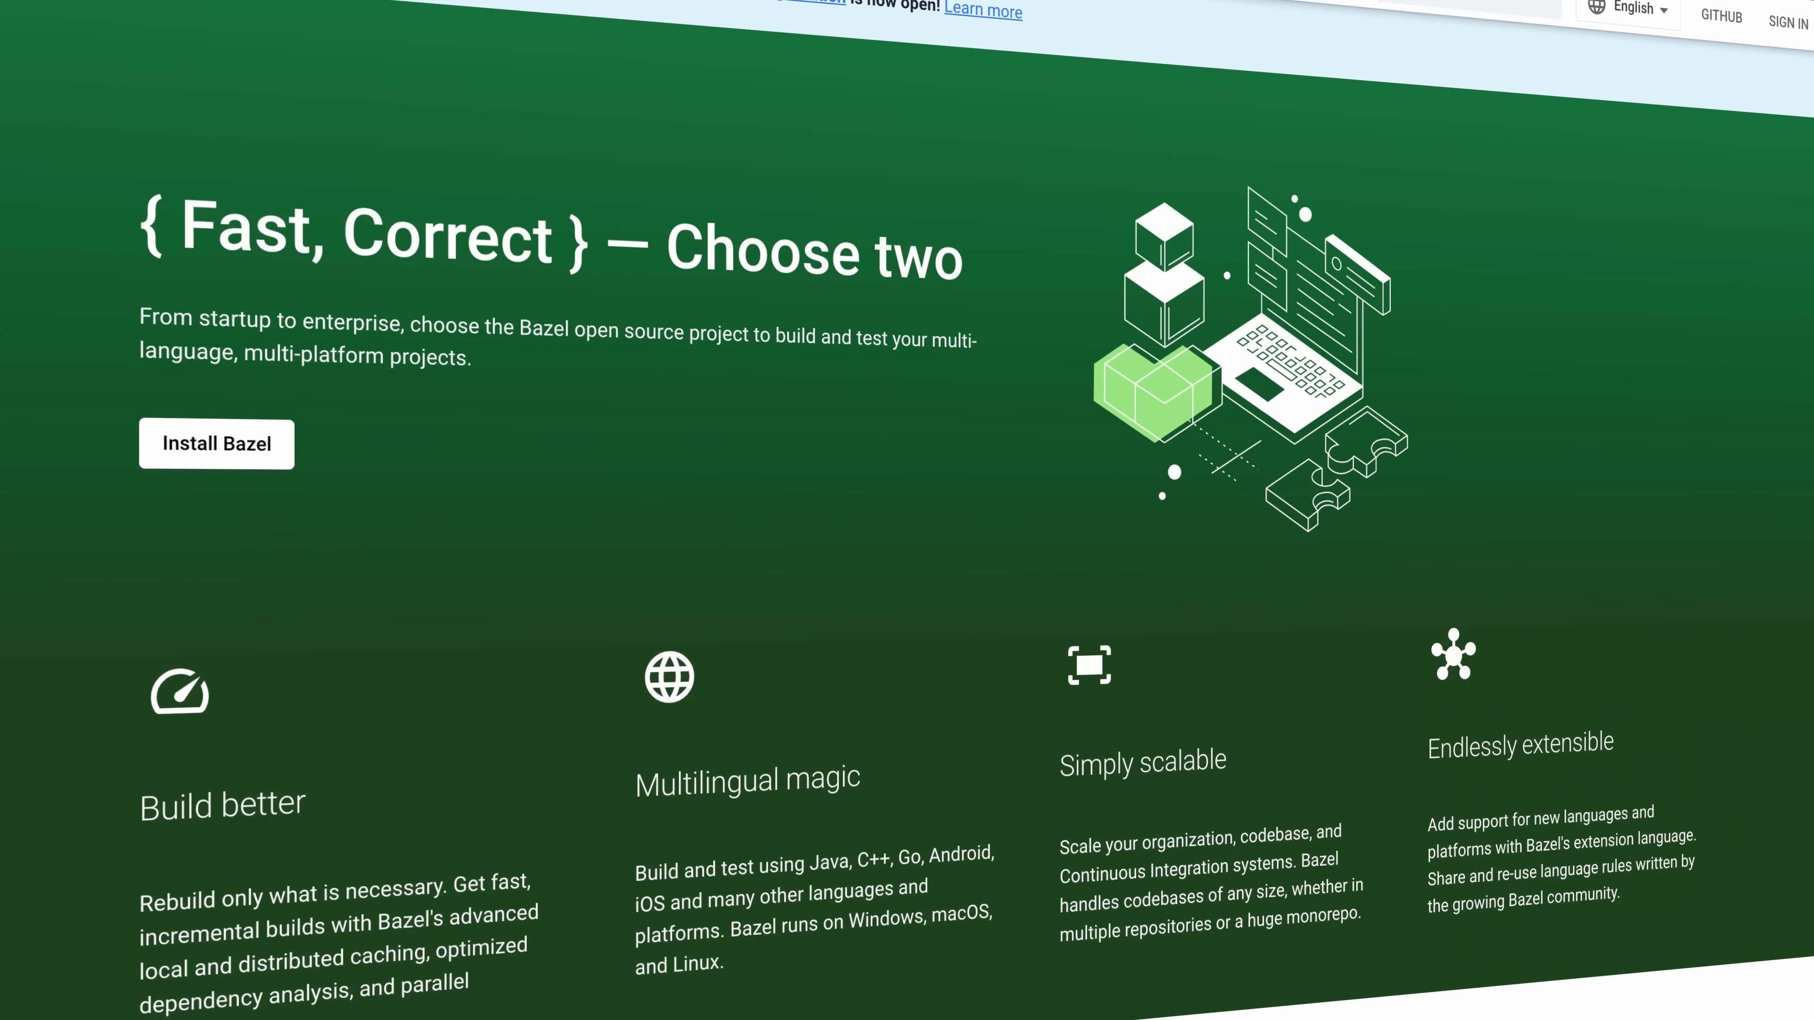
Scroll the Bazel homepage past the hero banner to the four feature cards and Essential Bazel
scroll("down", 3)
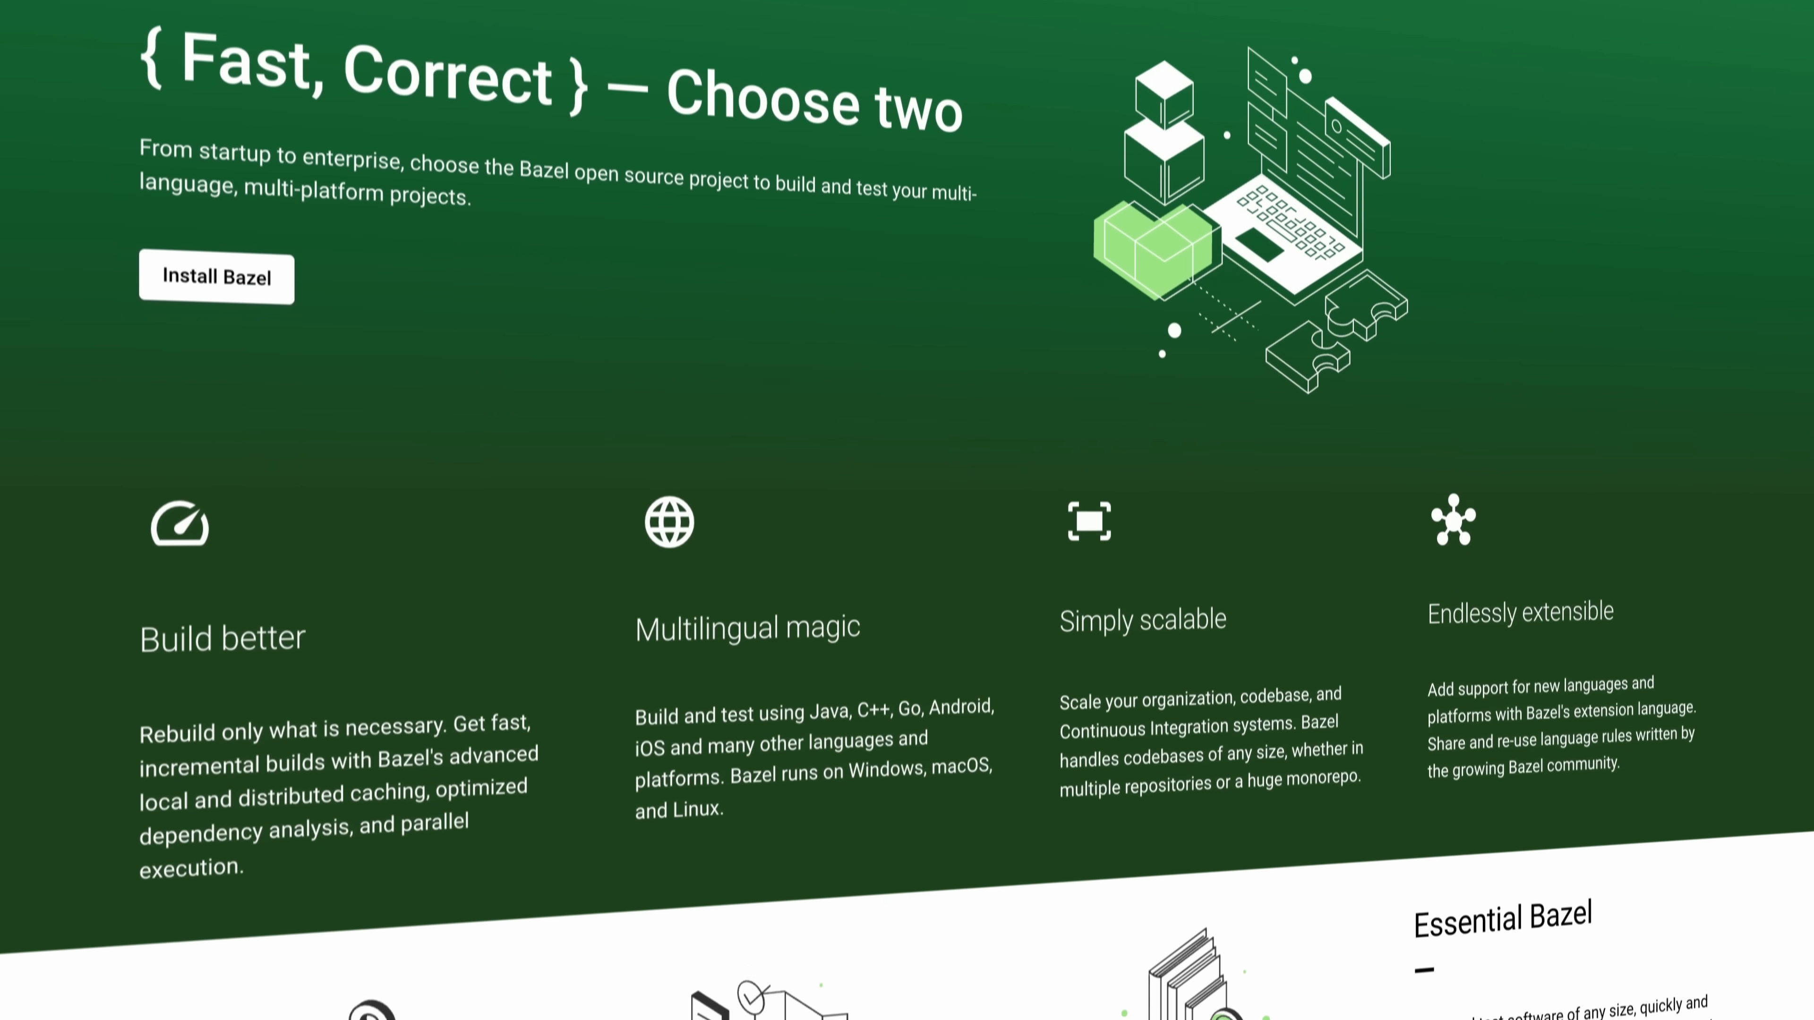
scroll("down", 3)
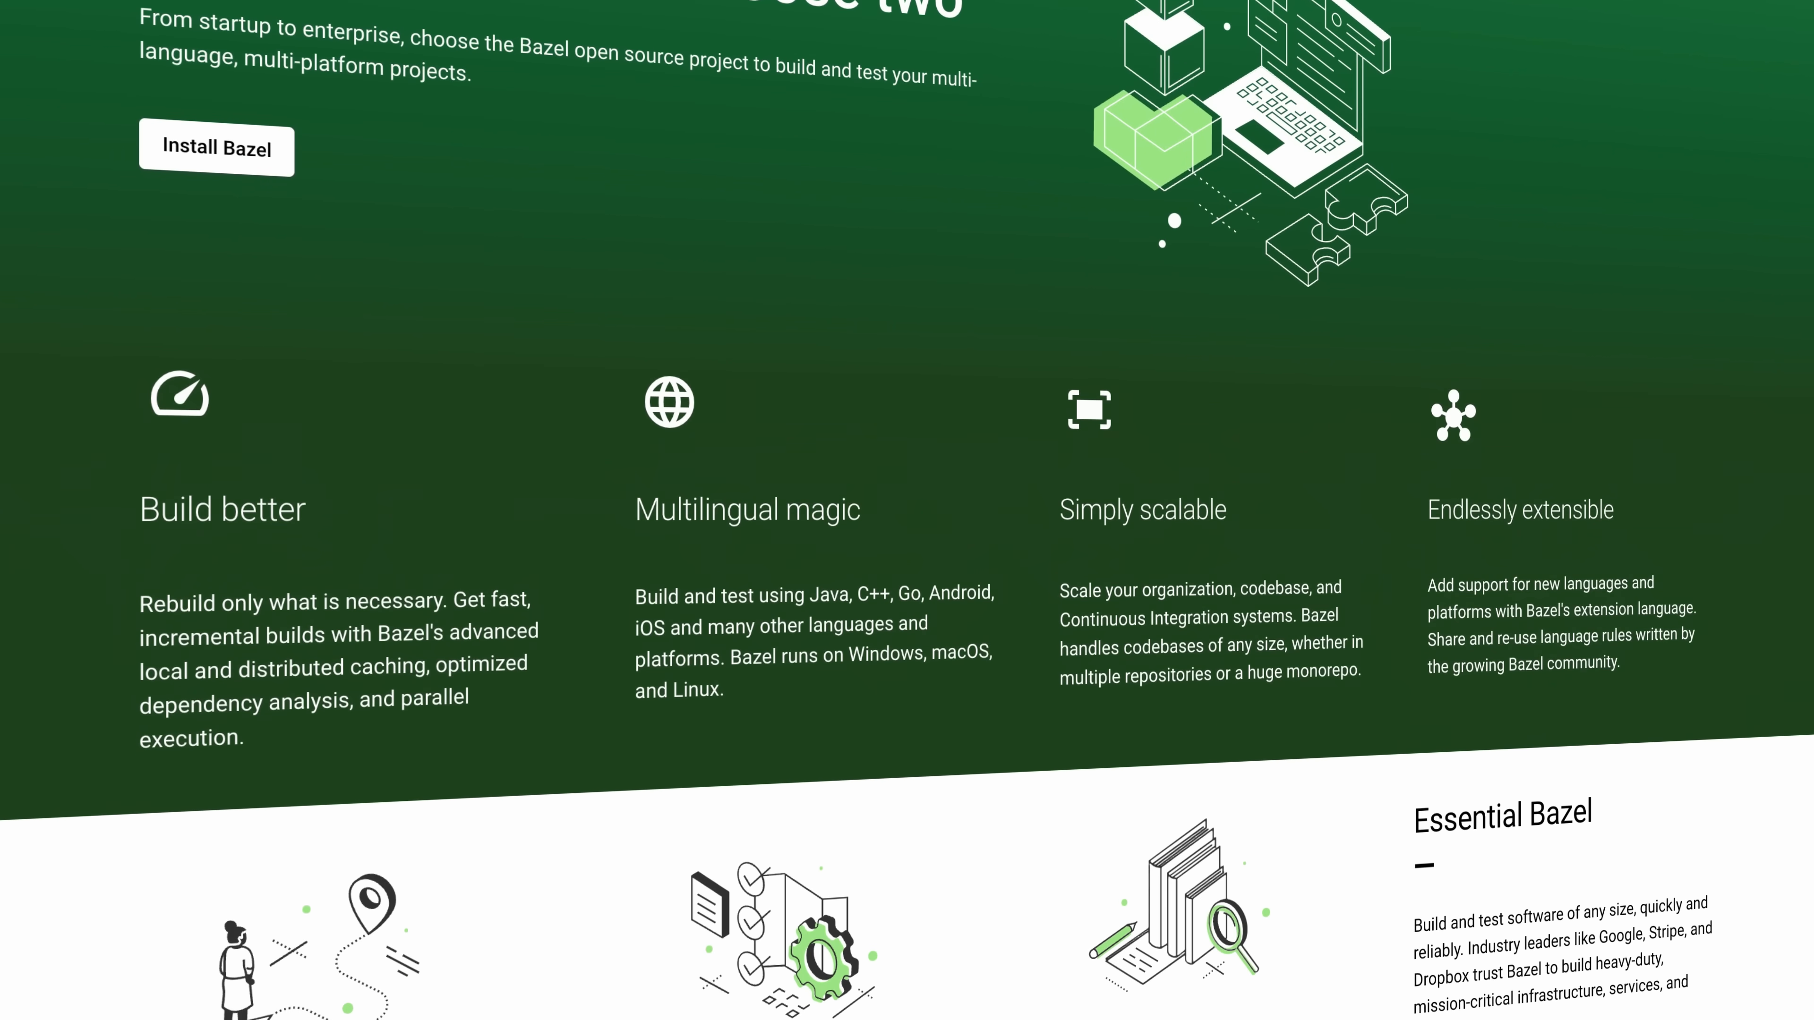